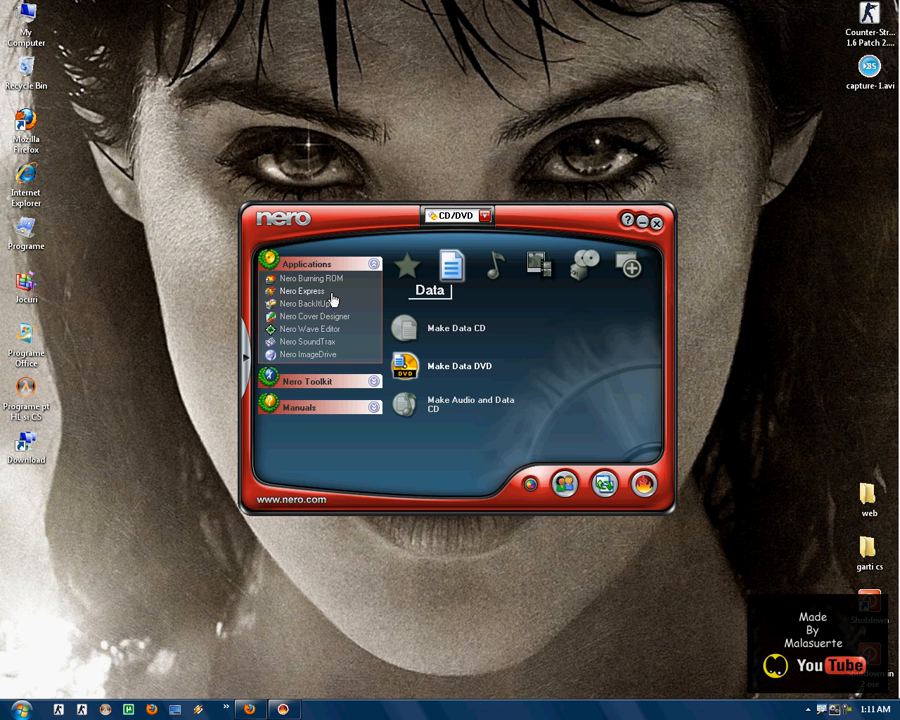
# Launch Nero Express from the launcher and reposition both windows on the desktop.
pyautogui.moveTo(450, 216); pyautogui.dragTo(435, 198)
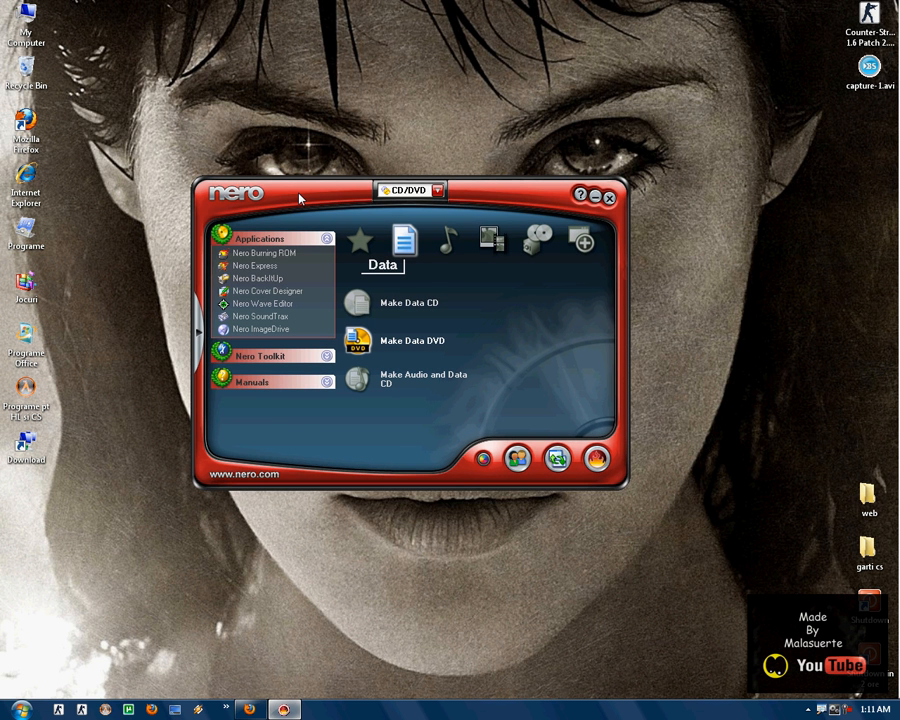
pyautogui.moveTo(200, 340)
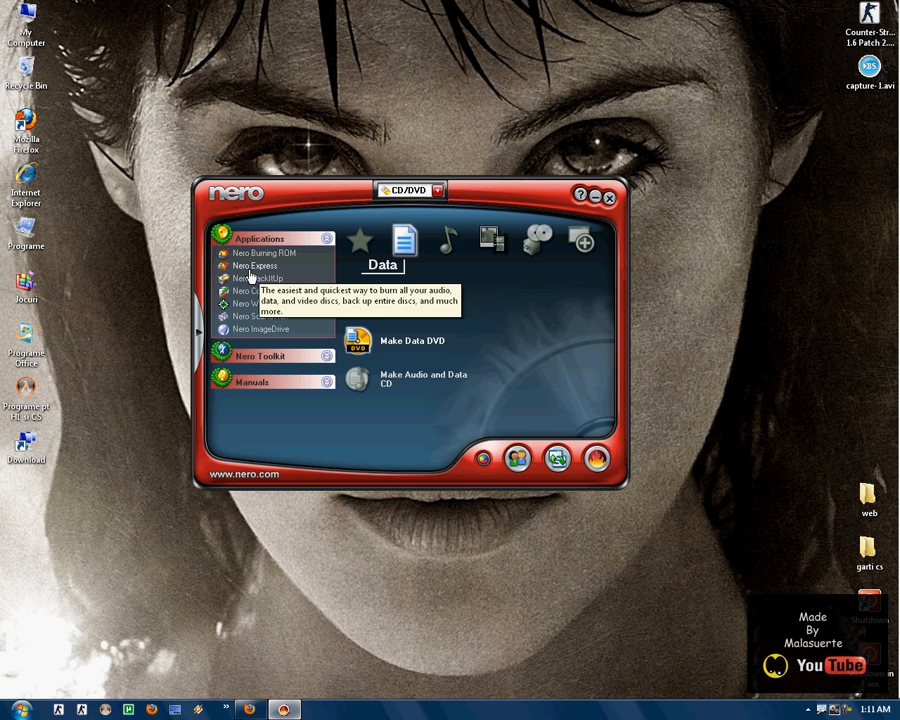
pyautogui.click(609, 197)
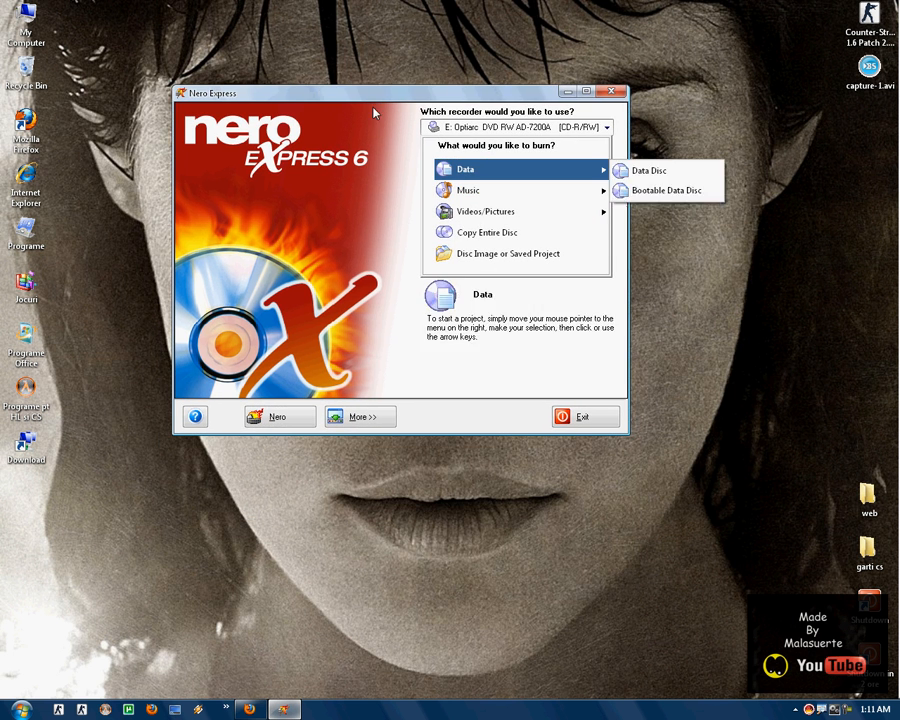
pyautogui.moveTo(373, 92); pyautogui.dragTo(373, 152)
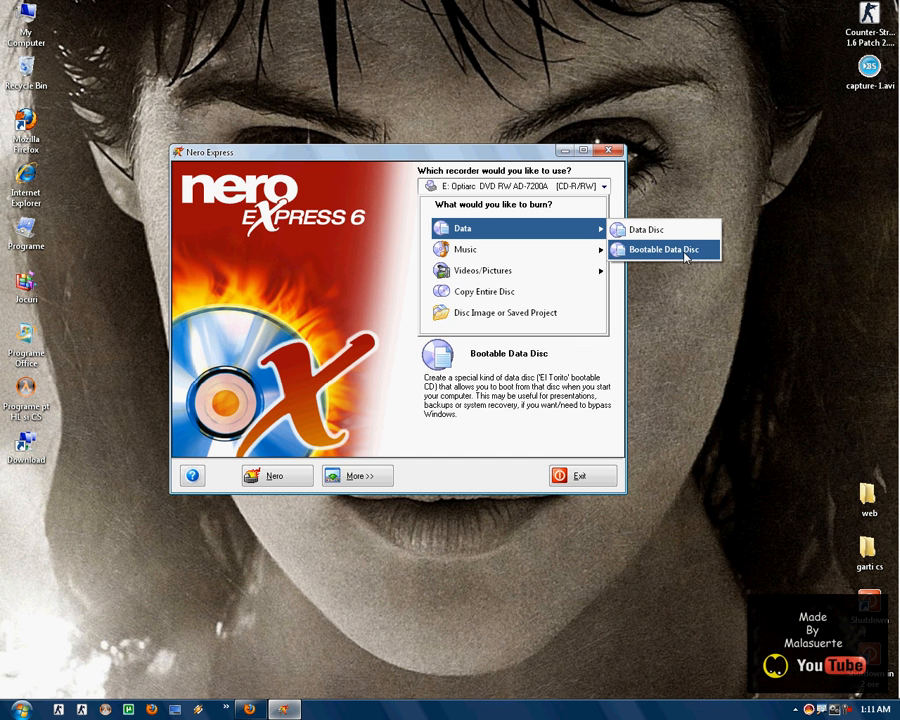
pyautogui.moveTo(483, 270)
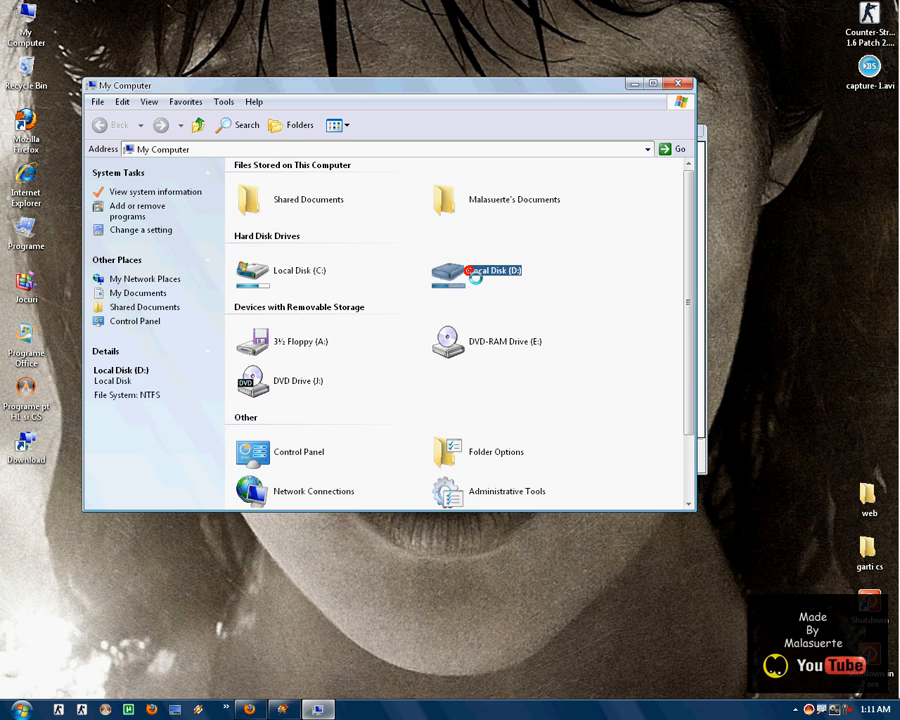
# Open Local Disk D: and select the 692 MB 04-2010.iso Windows XP SP3 image.
pyautogui.doubleClick(475, 270)
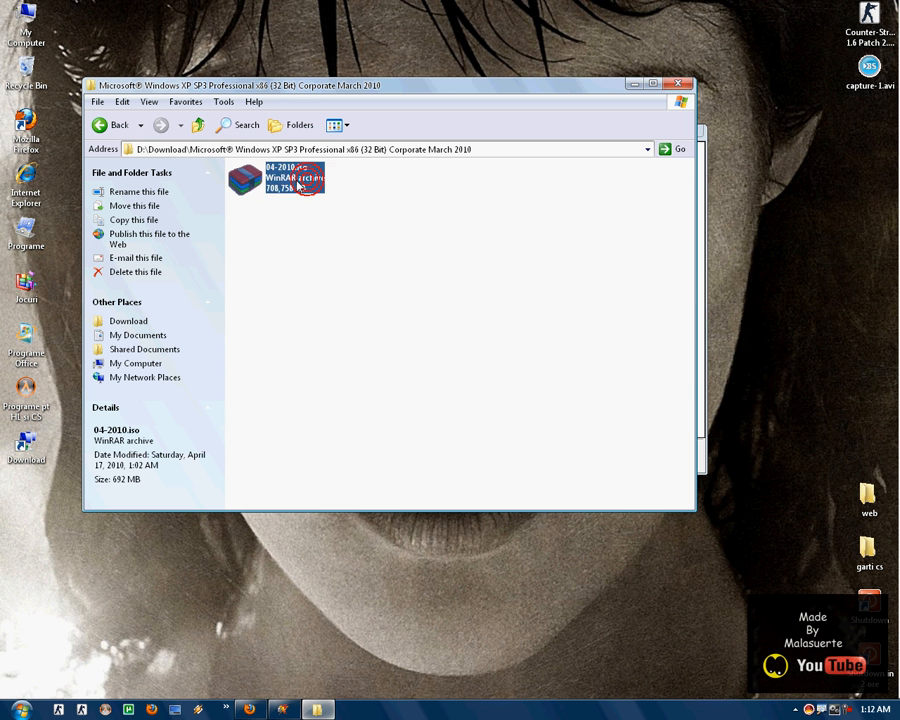
pyautogui.click(285, 178)
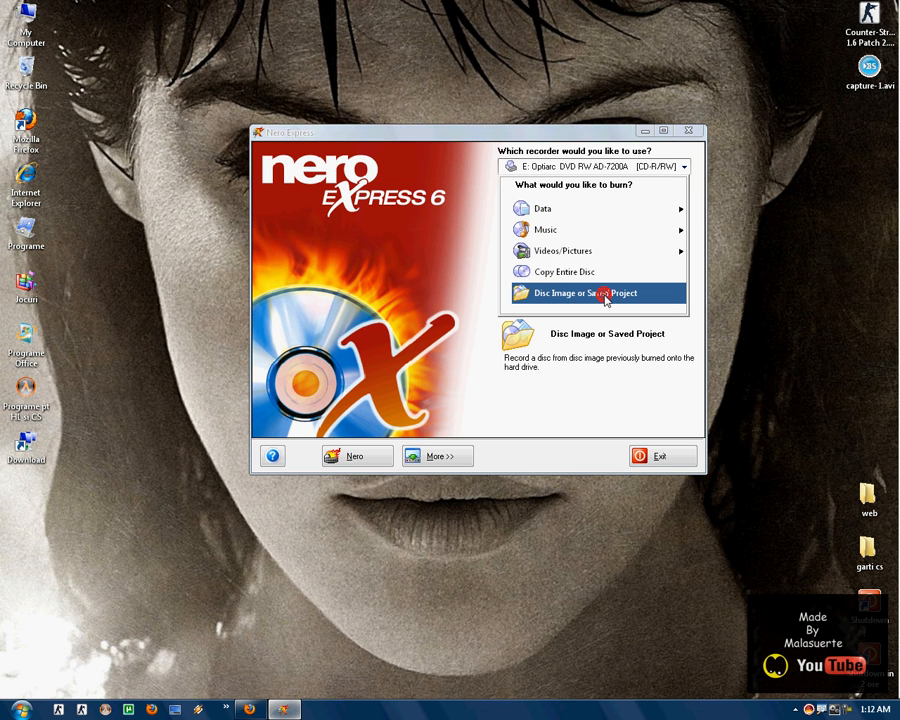
# Choose Disc Image or Saved Project and open 04-2010.iso from Local Disk D:.
pyautogui.click(584, 293)
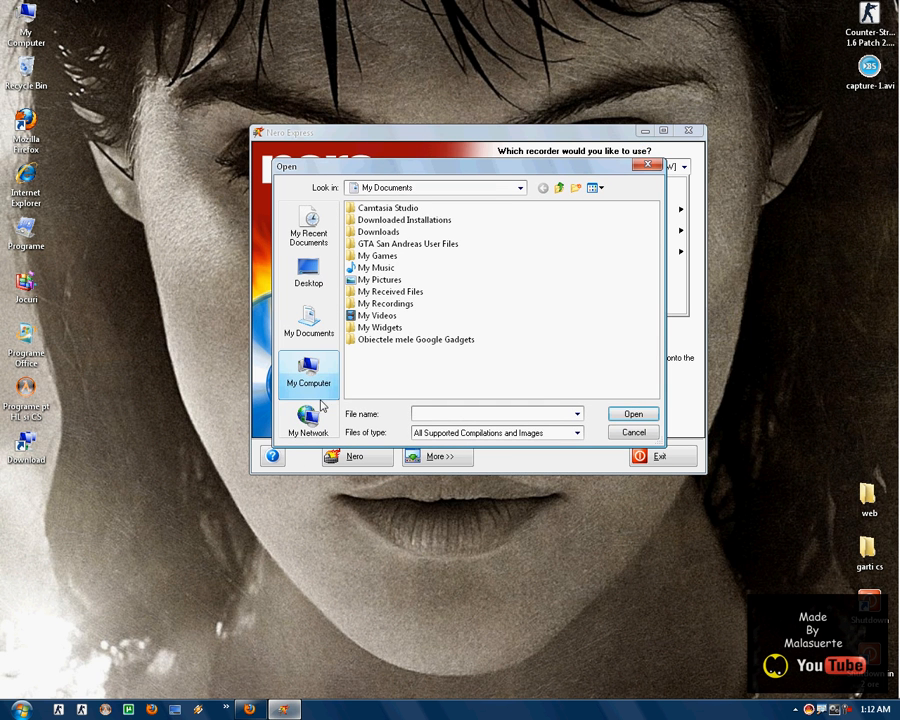
pyautogui.click(576, 432)
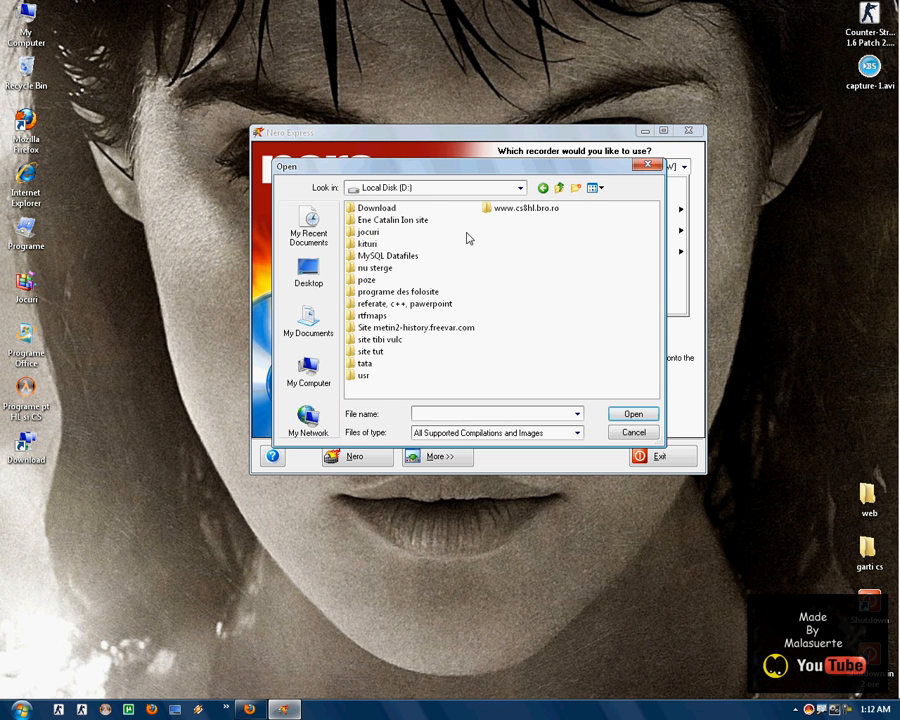
pyautogui.moveTo(368, 350)
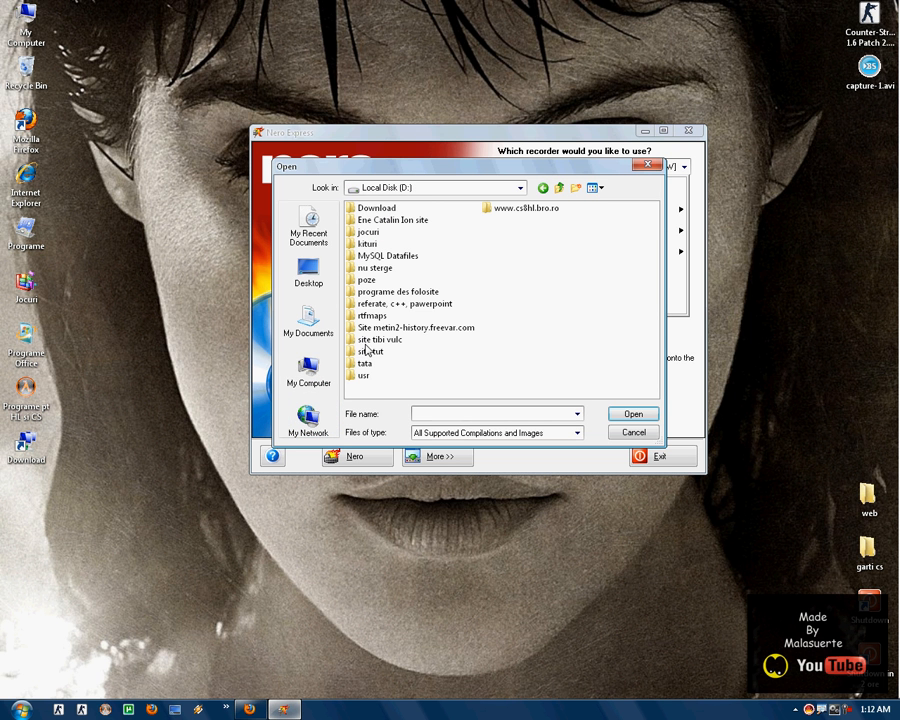
pyautogui.doubleClick(376, 207)
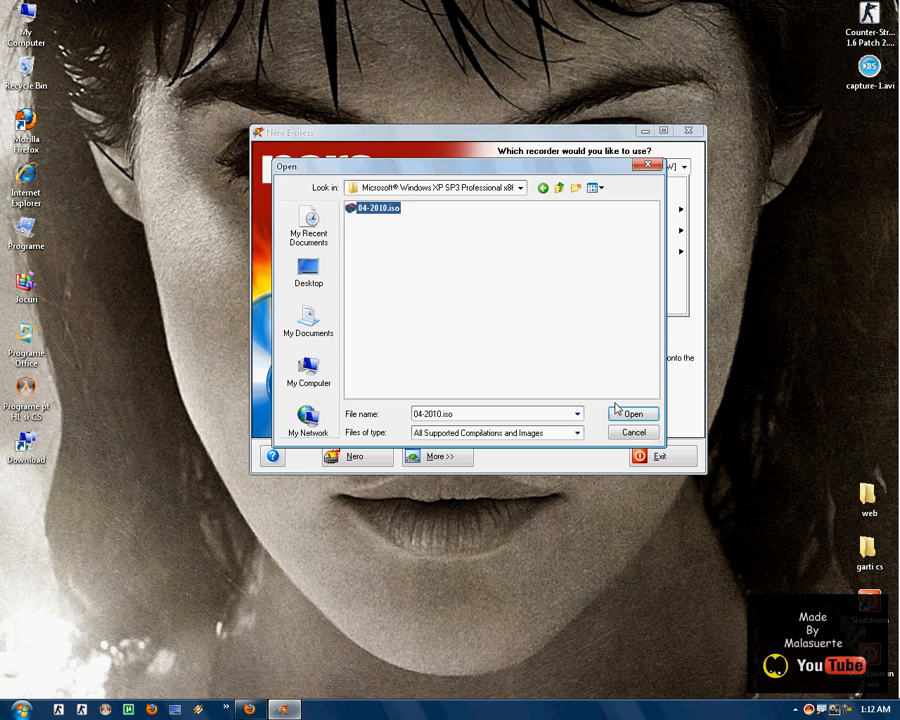
pyautogui.click(633, 413)
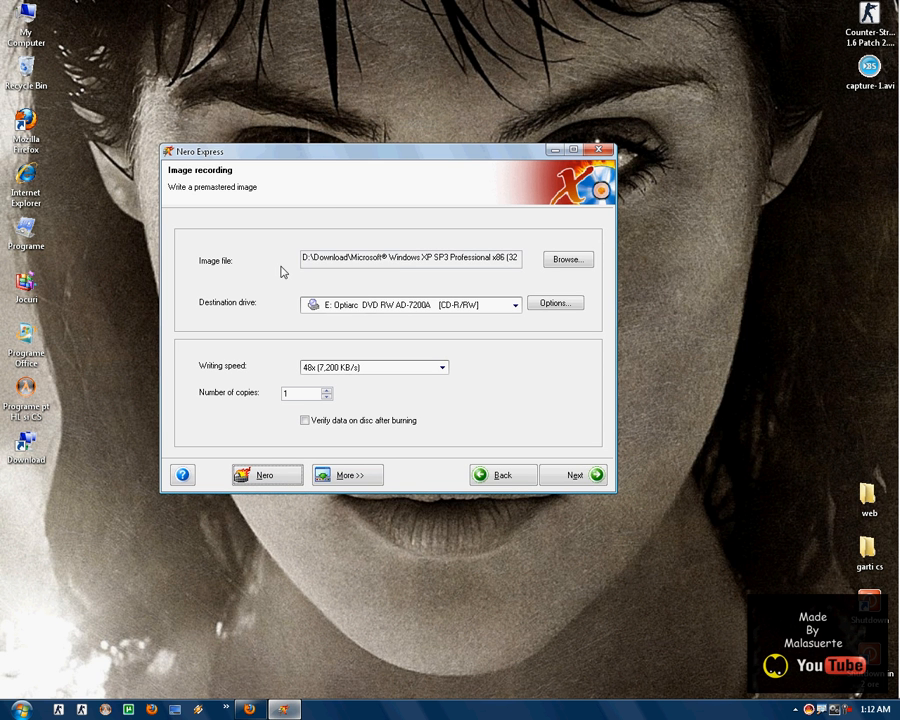
# Set destination drive E: Optiarc, 48x writing speed and 1 copy, and continue.
pyautogui.click(410, 258)
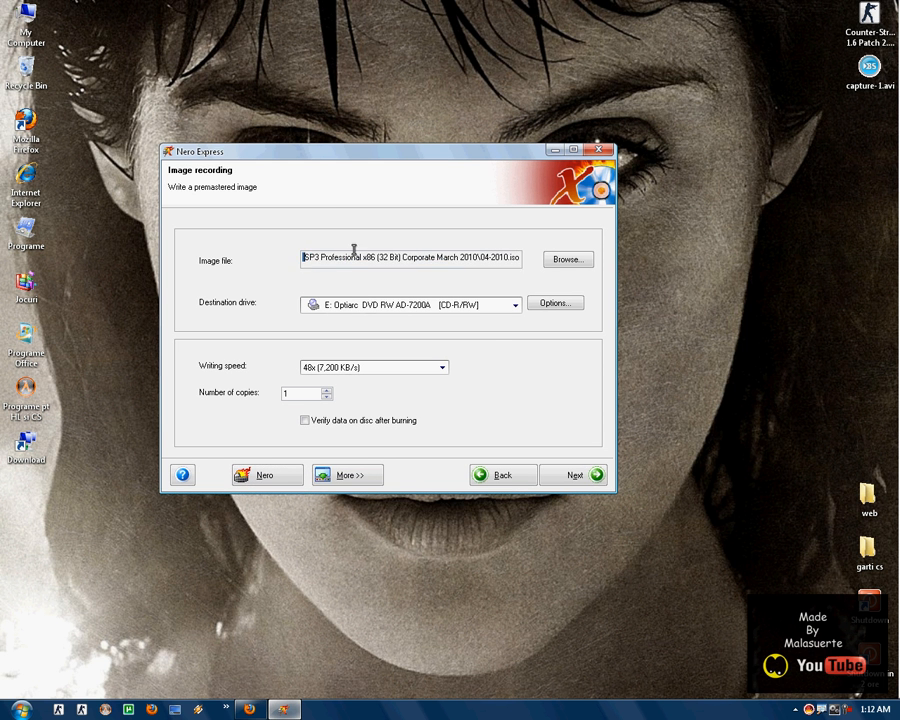
pyautogui.click(515, 303)
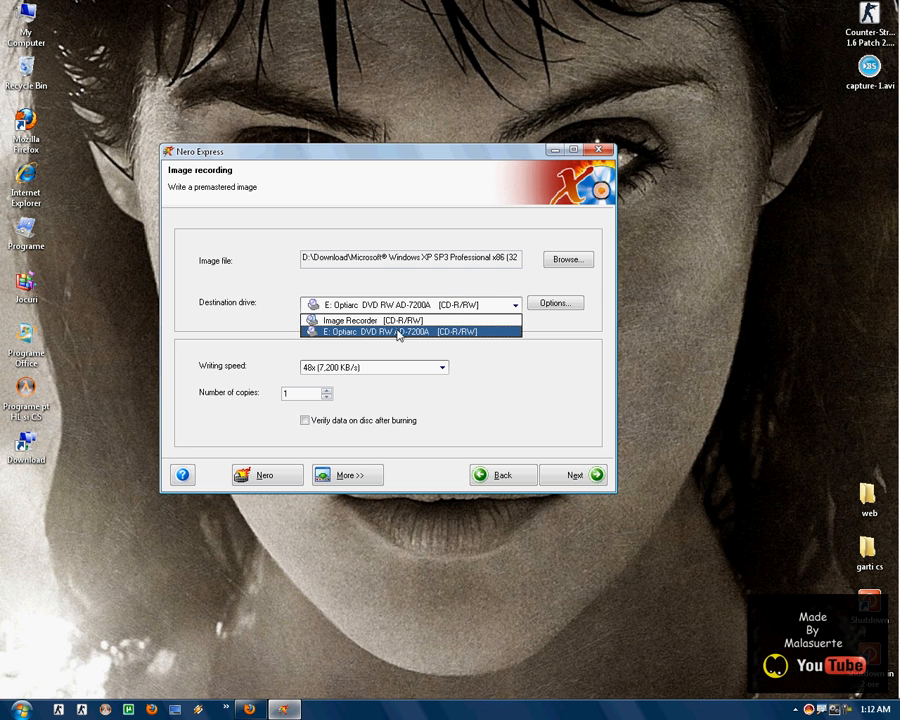
pyautogui.moveTo(362, 343)
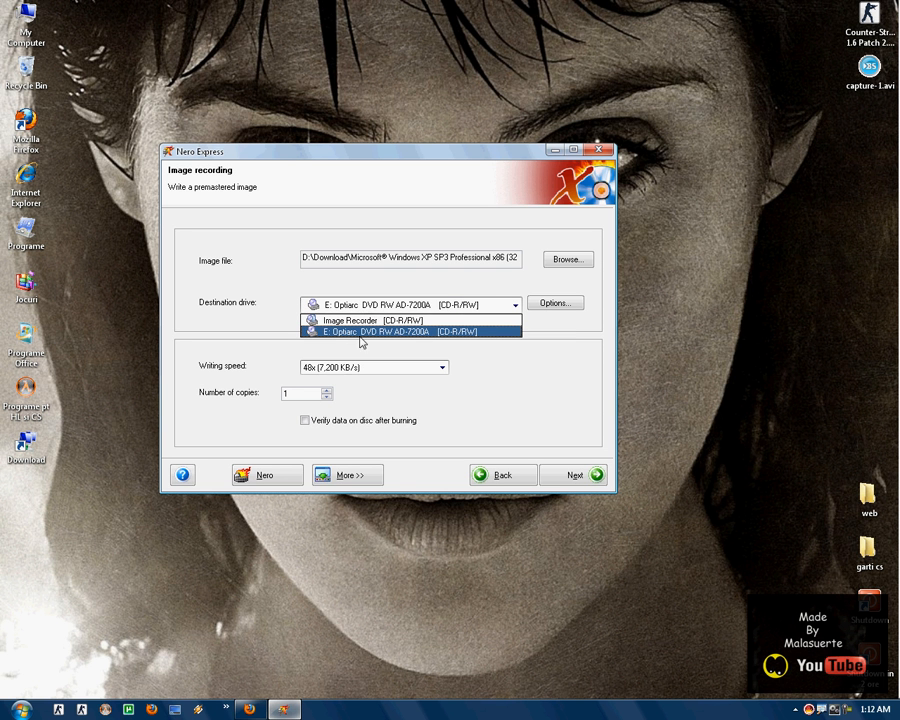
pyautogui.moveTo(392, 341)
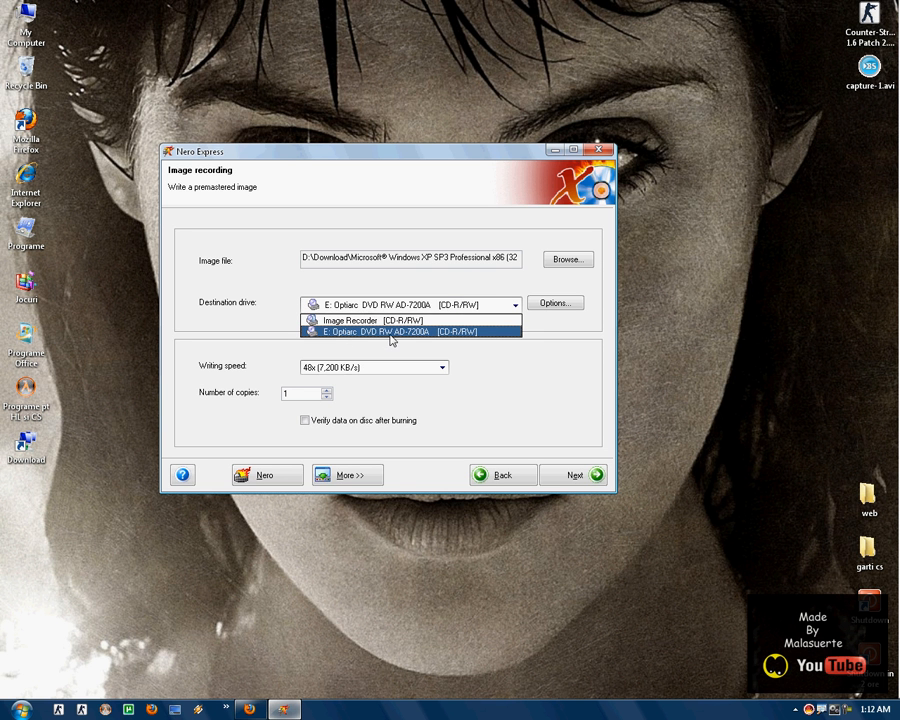
pyautogui.click(408, 331)
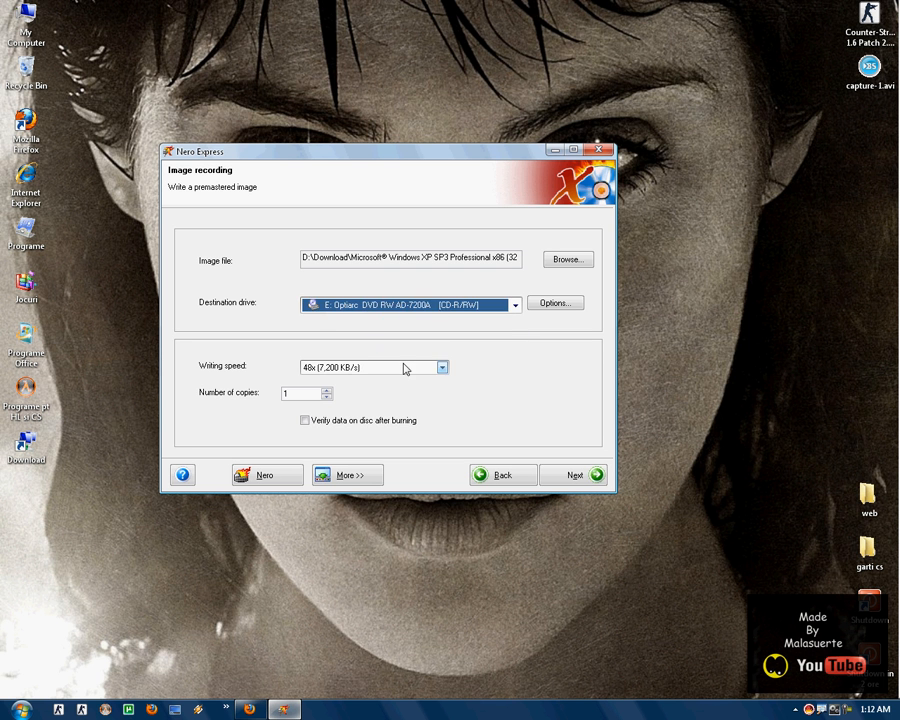
pyautogui.click(441, 367)
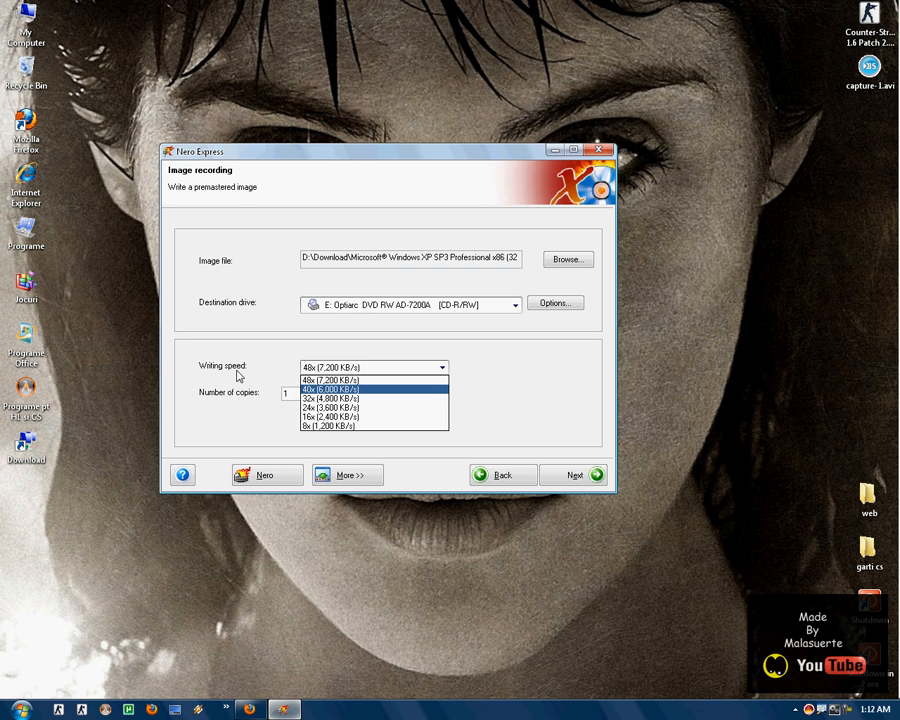
pyautogui.moveTo(334, 417)
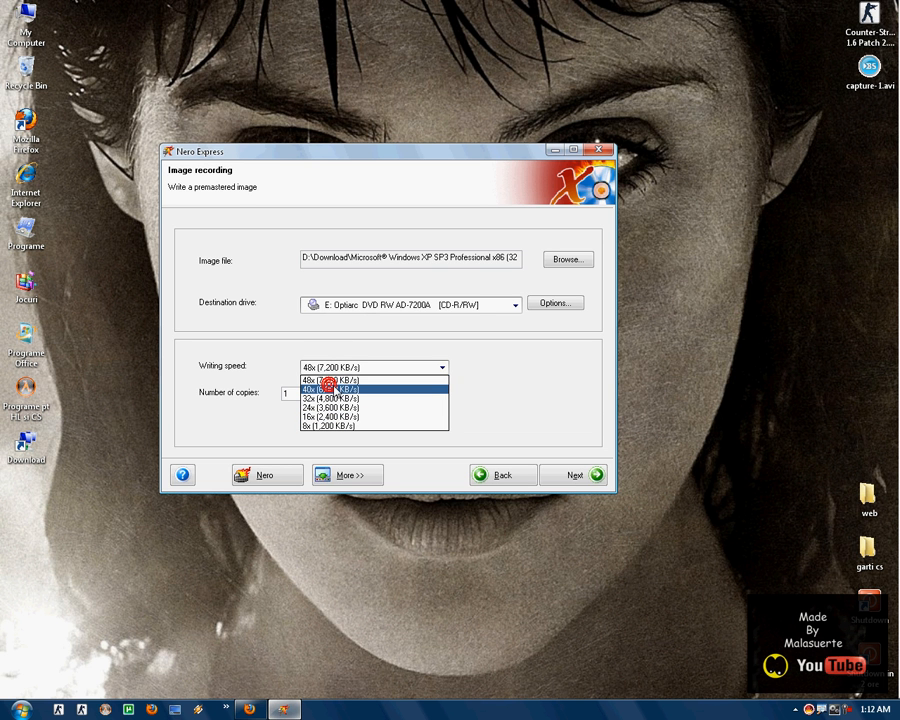
pyautogui.click(330, 380)
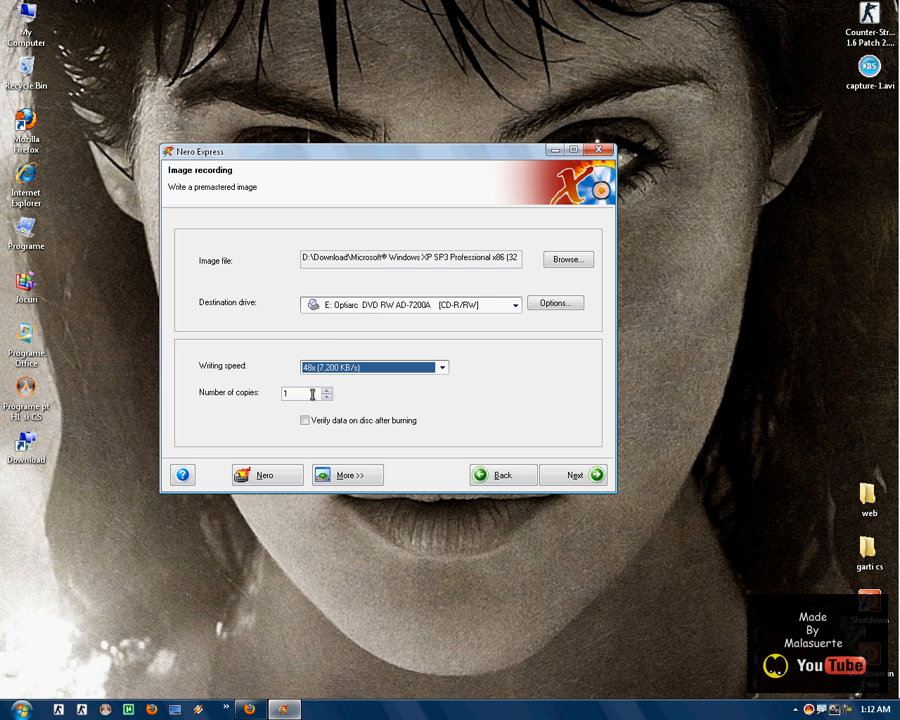
pyautogui.moveTo(575, 475)
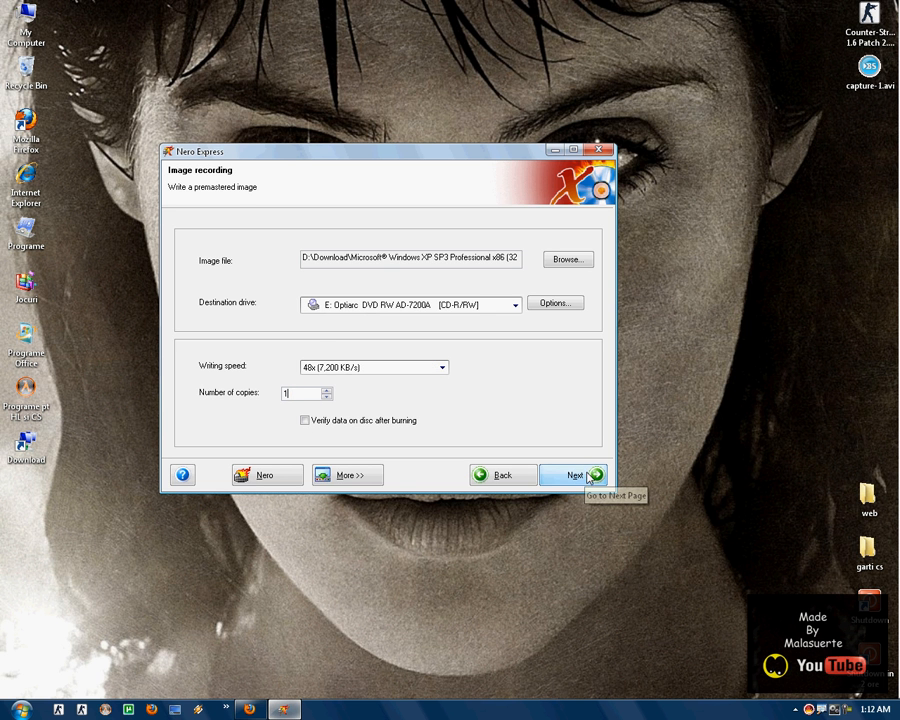
pyautogui.click(573, 475)
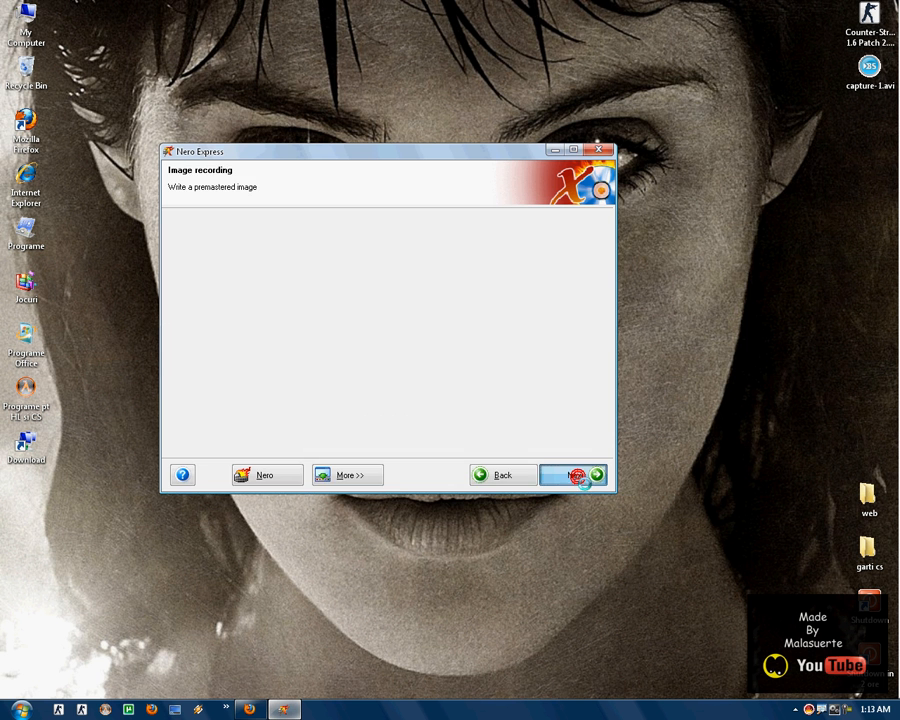
# Abort the starting burn and dismiss the Burn process failed report.
pyautogui.click(565, 474)
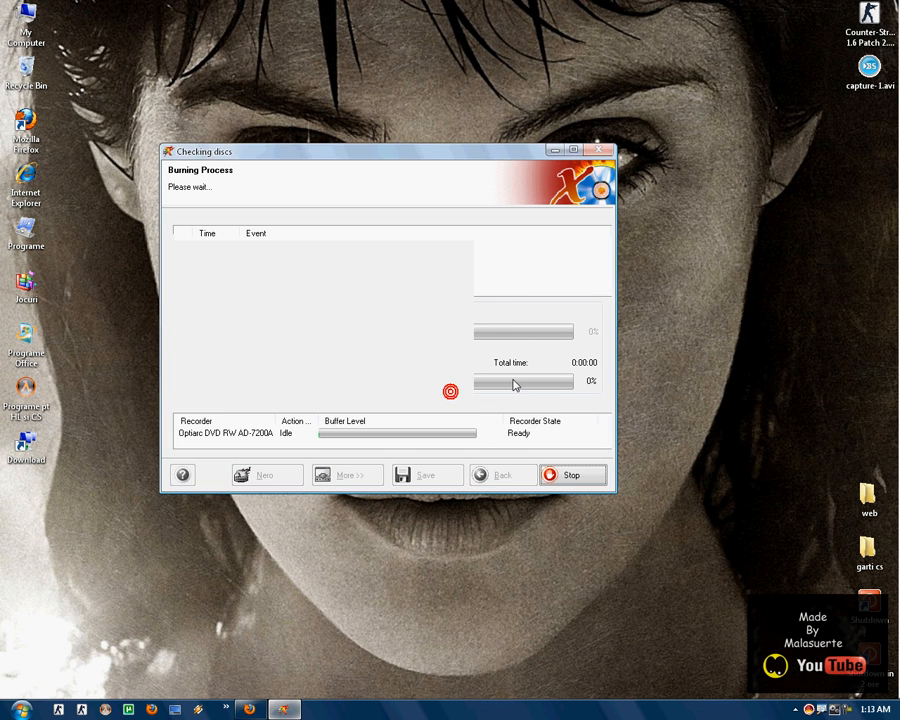
pyautogui.click(571, 474)
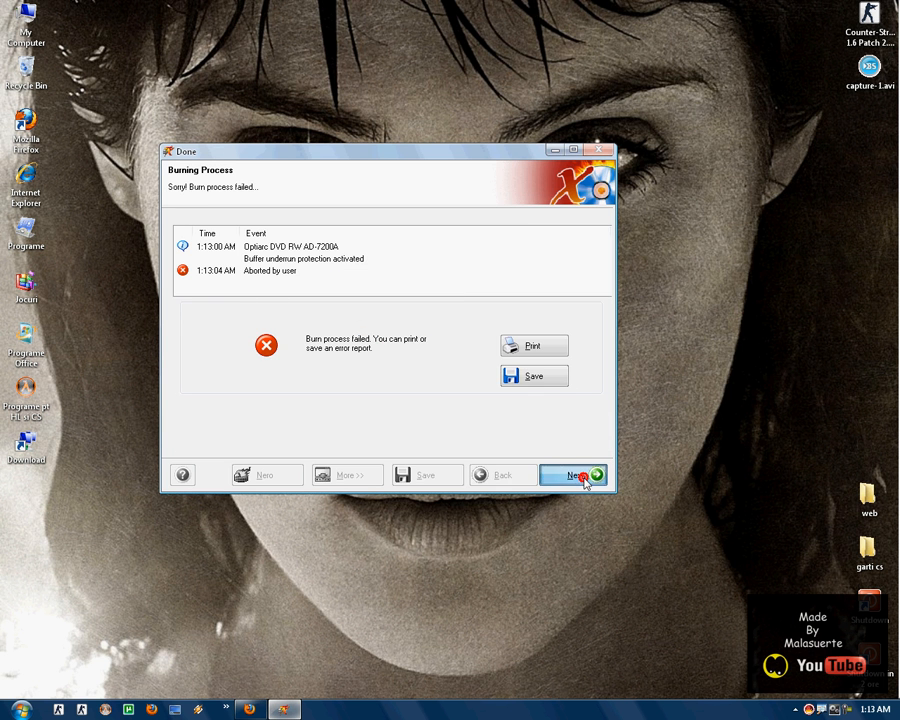
pyautogui.click(570, 475)
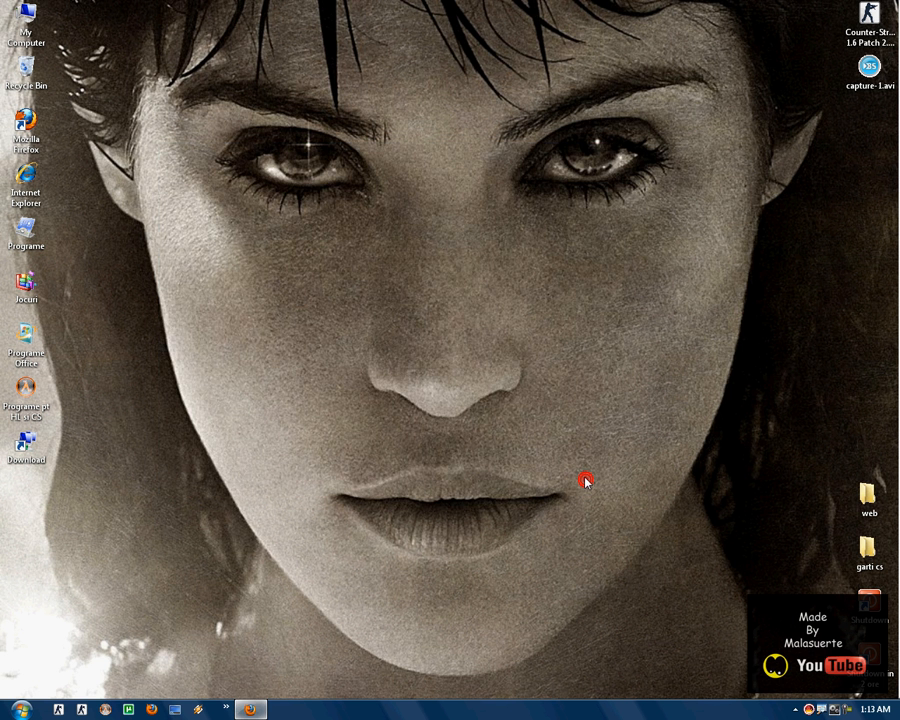